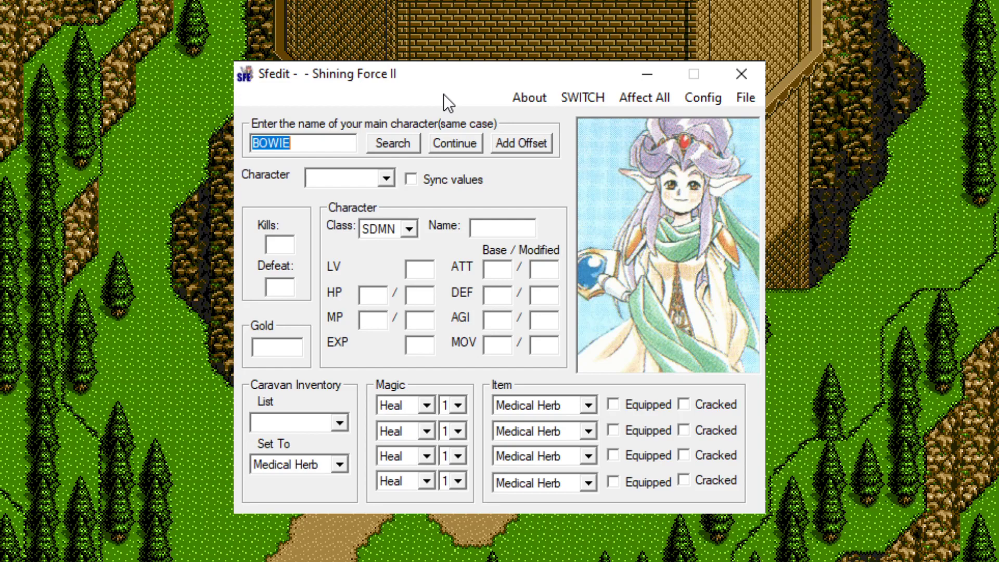
mouse_move(354, 96)
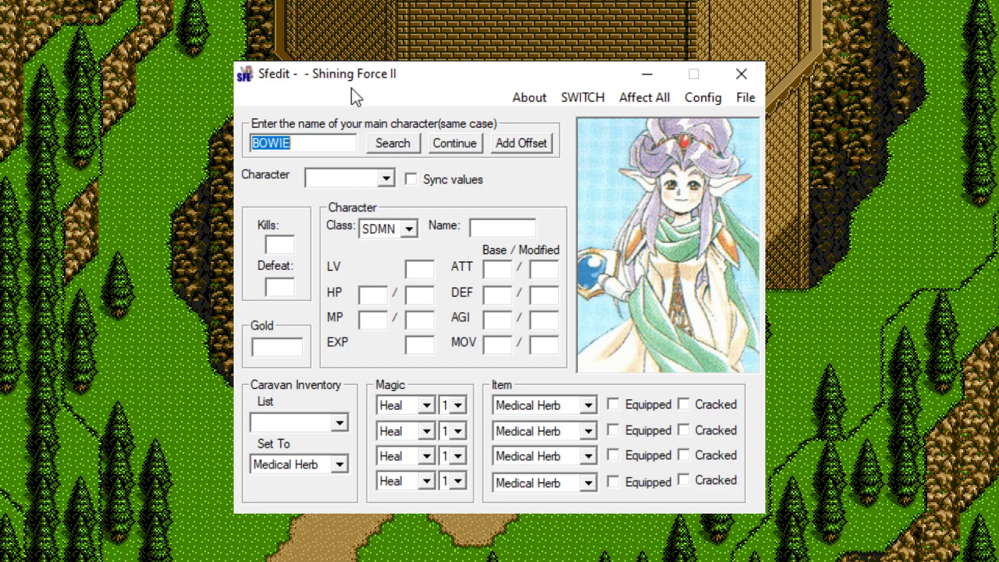
mouse_move(644, 97)
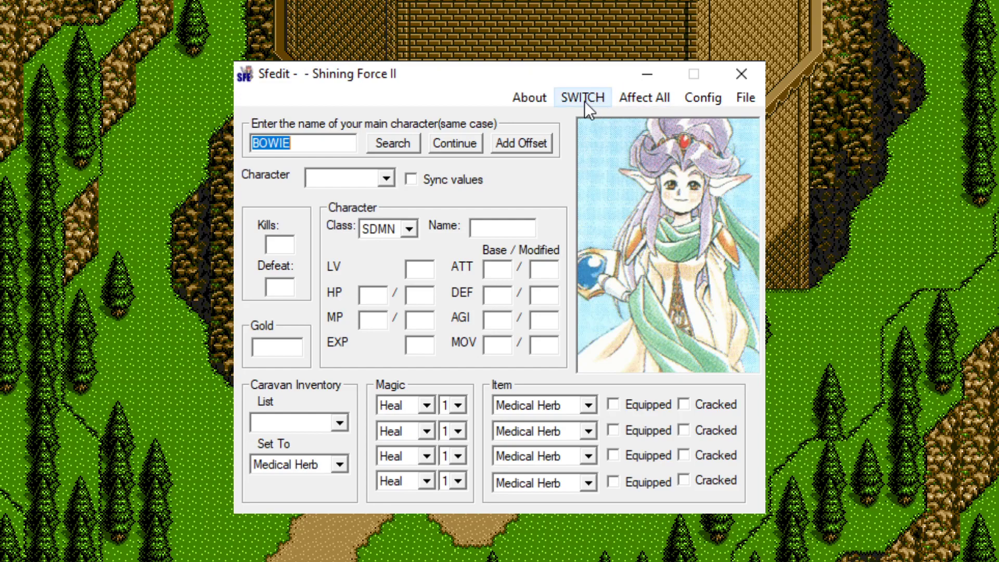
- Switch the editor from Shining Force II to original Shining Force mode
left_click(583, 97)
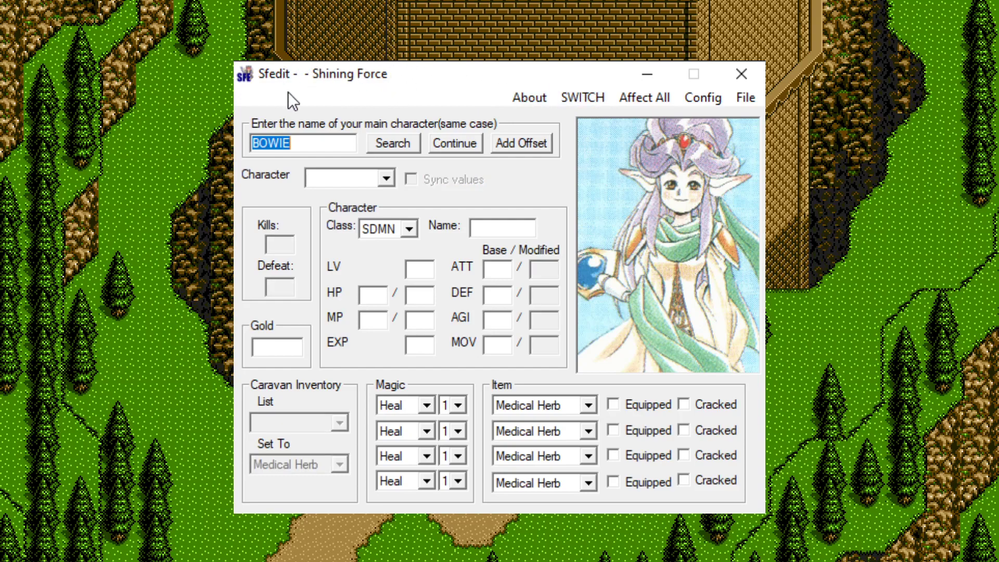
mouse_move(365, 102)
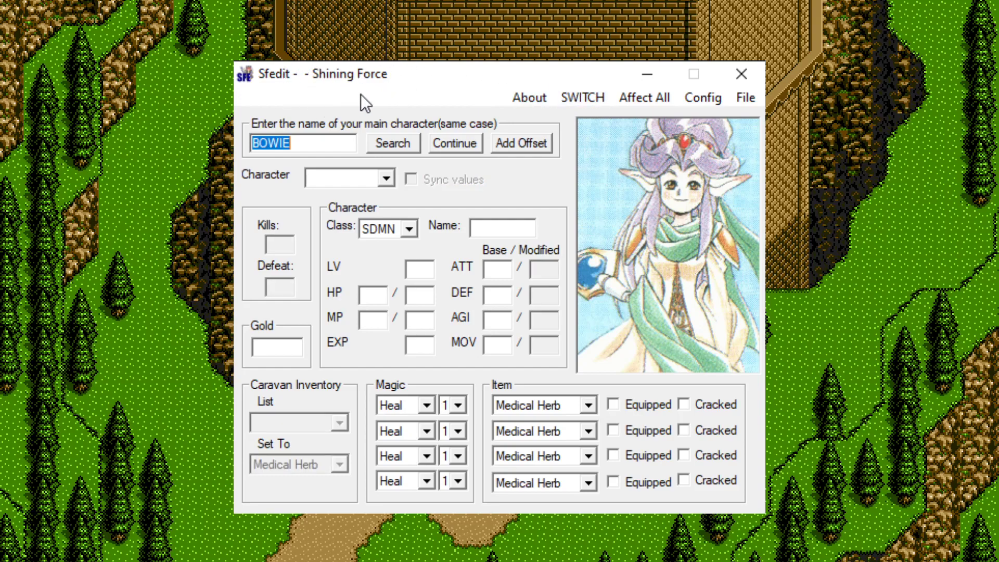
mouse_move(316, 283)
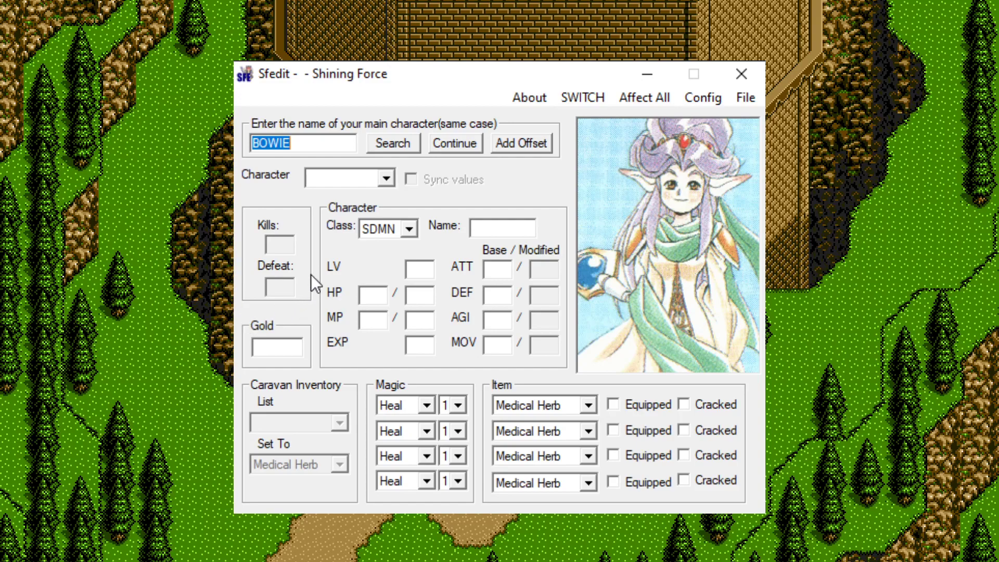
mouse_move(274, 236)
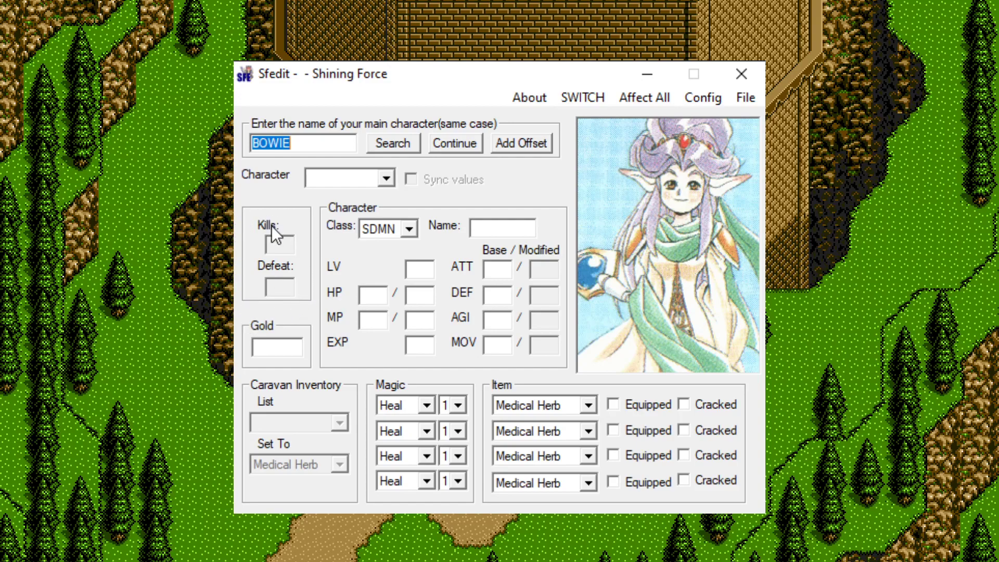
mouse_move(274, 272)
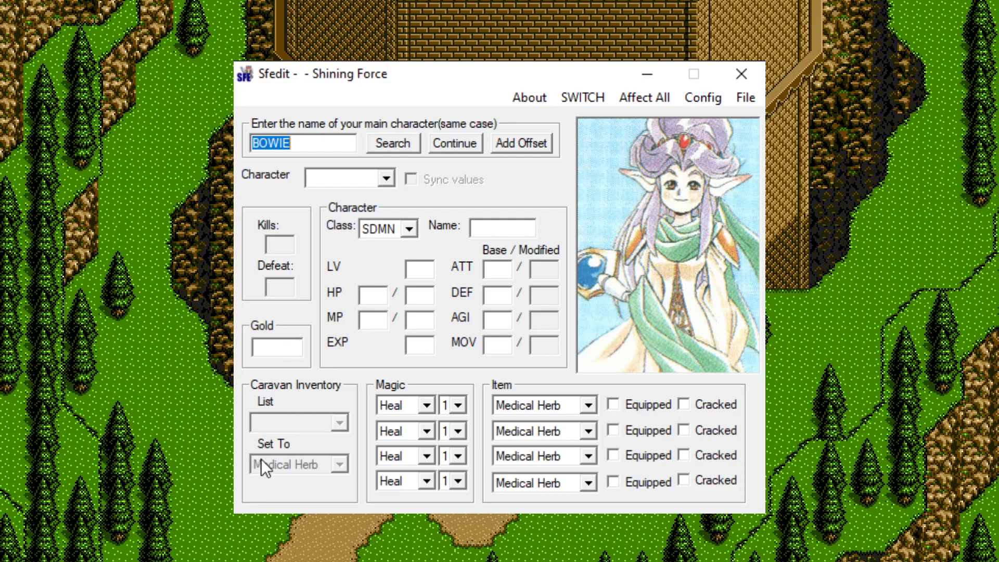
mouse_move(299, 480)
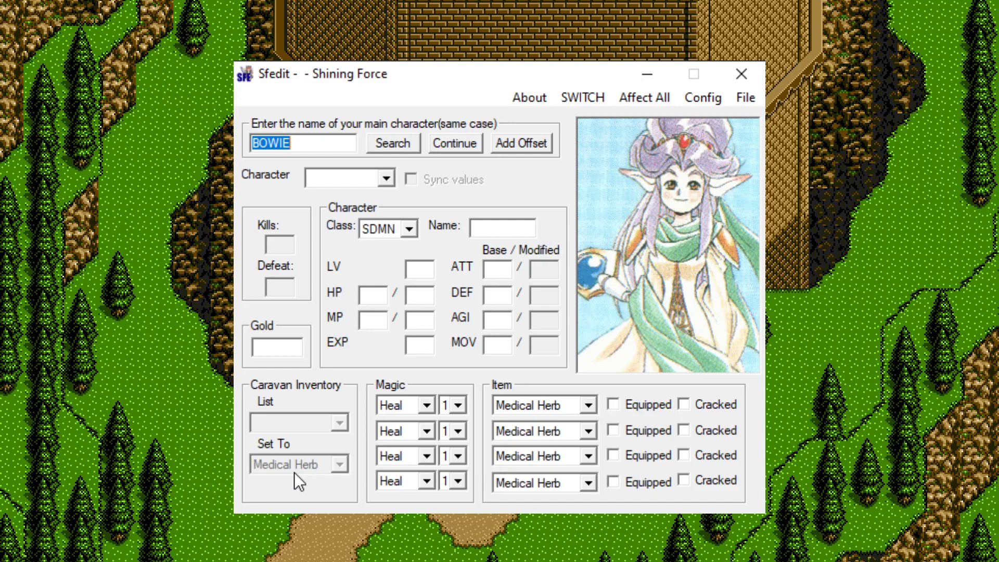
mouse_move(418, 288)
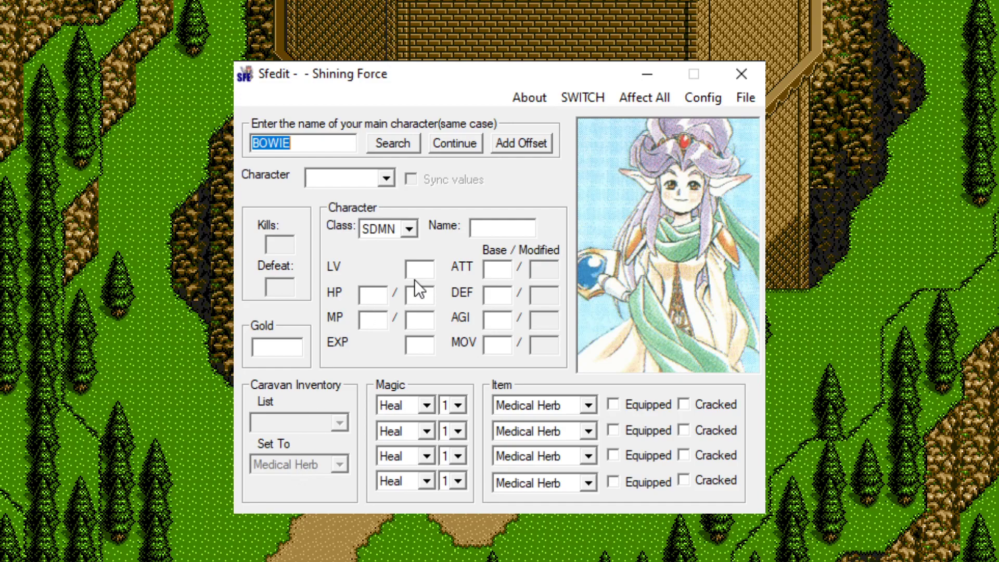
mouse_move(532, 362)
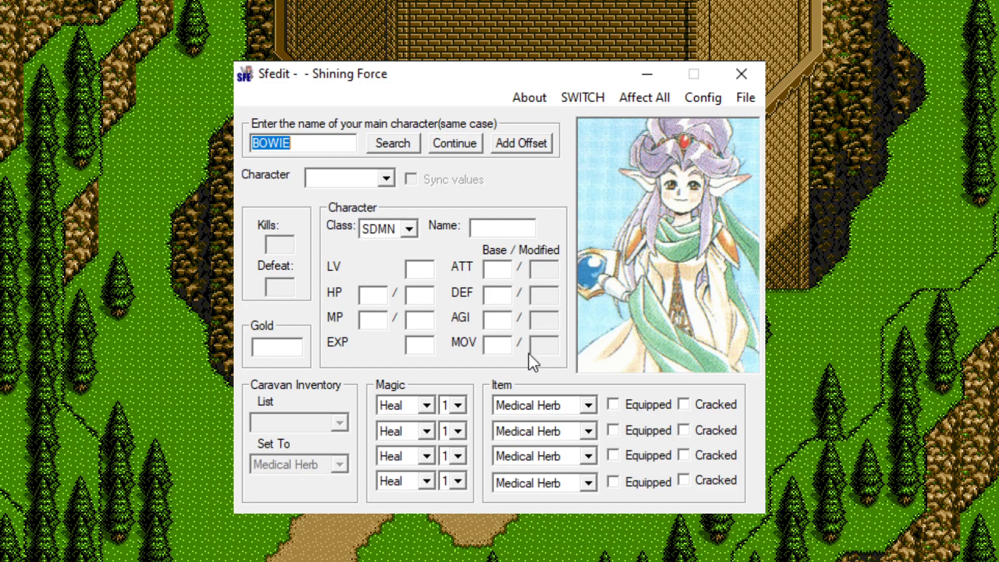
mouse_move(543, 227)
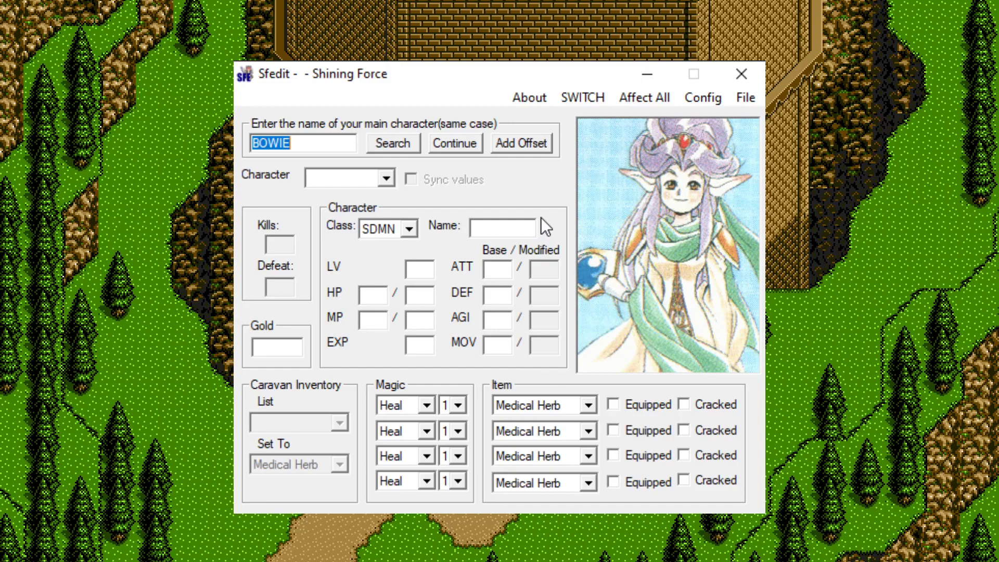
mouse_move(554, 274)
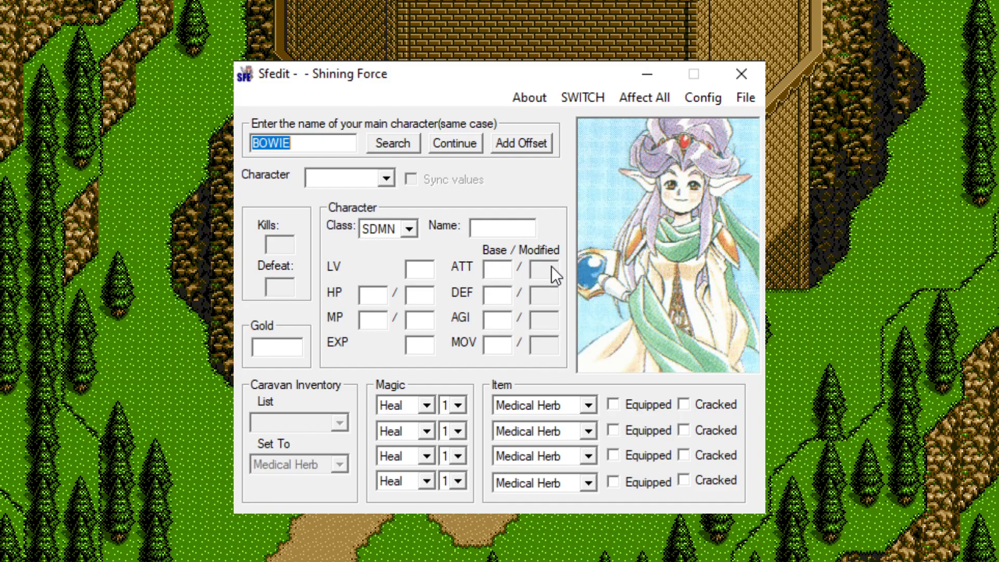
mouse_move(551, 279)
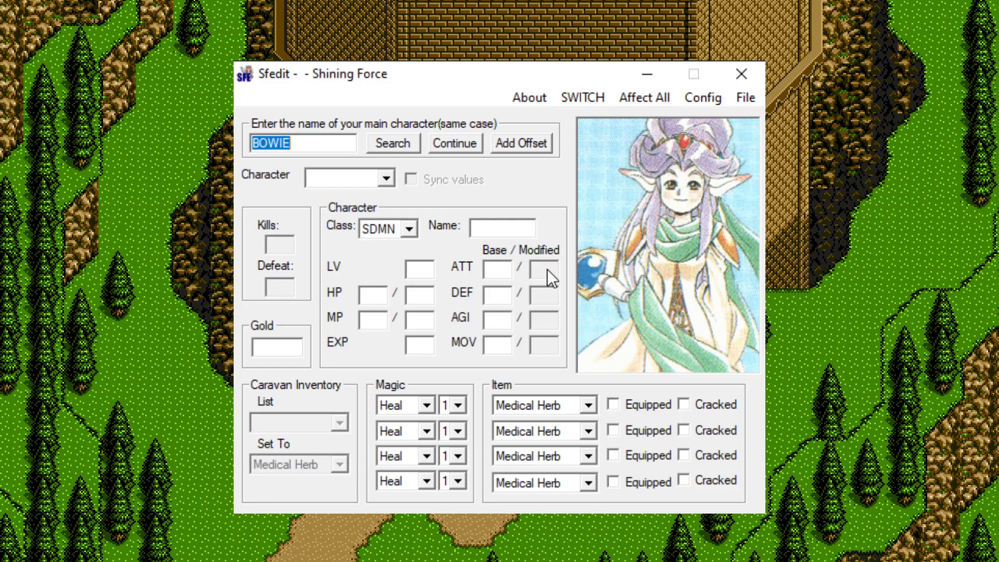
mouse_move(572, 205)
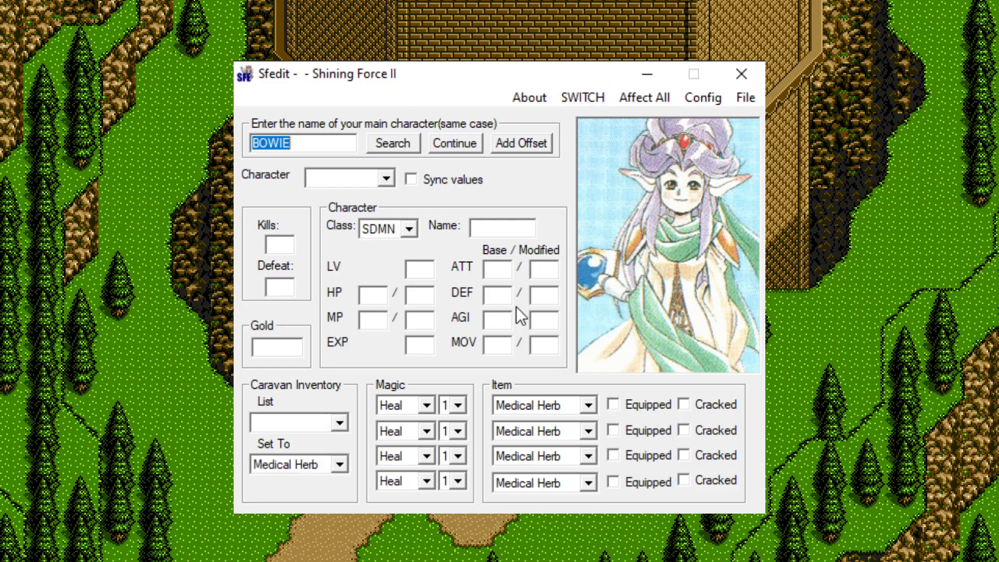
mouse_move(539, 385)
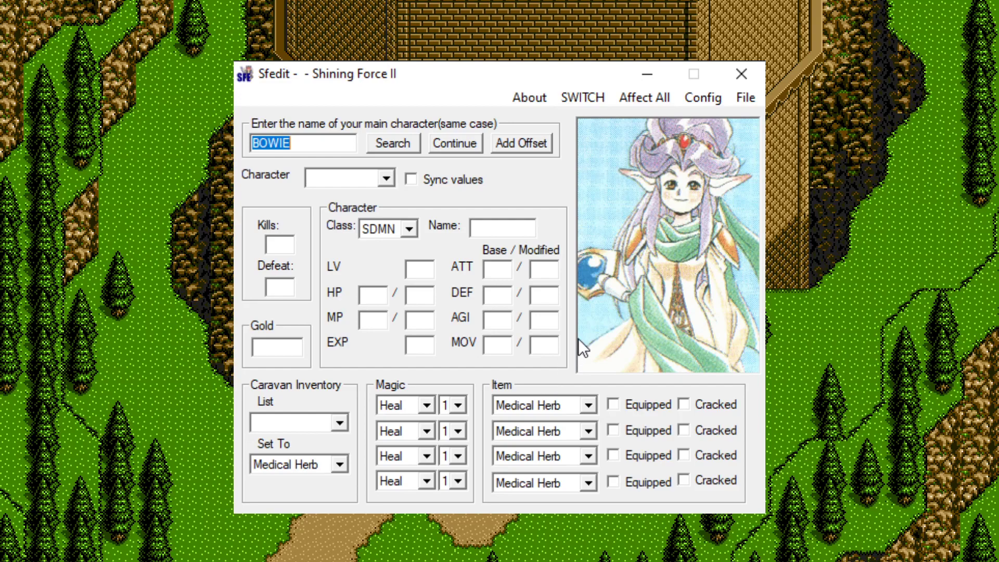
mouse_move(642, 412)
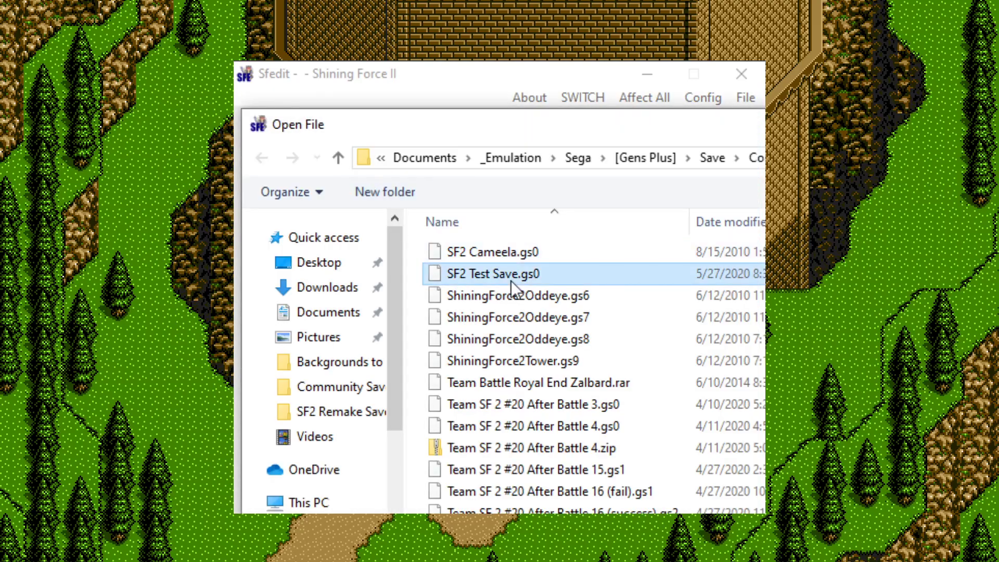
- Load the SF2 Test Save.gs0 save file, showing Bowie's record
double_click(492, 274)
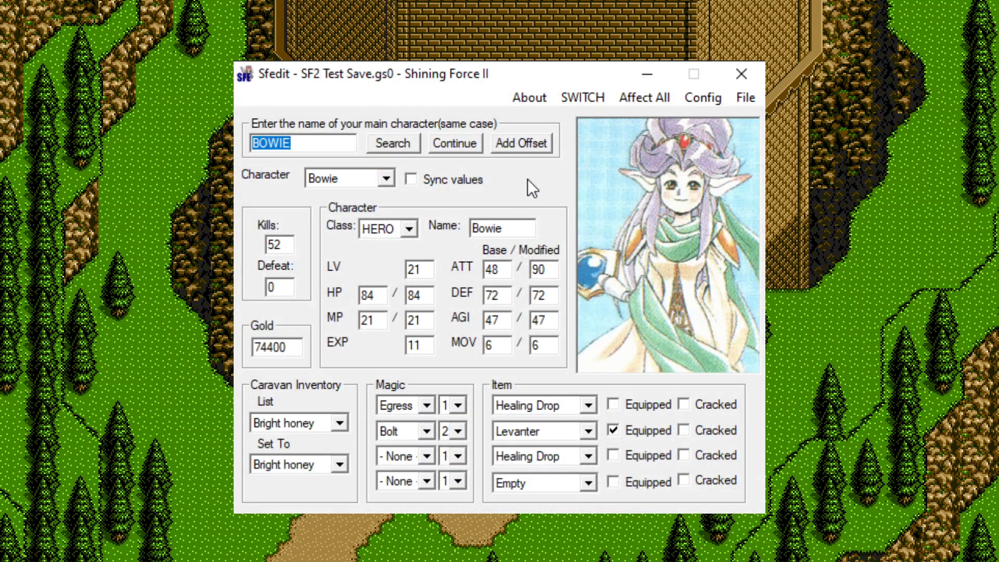
mouse_move(350, 406)
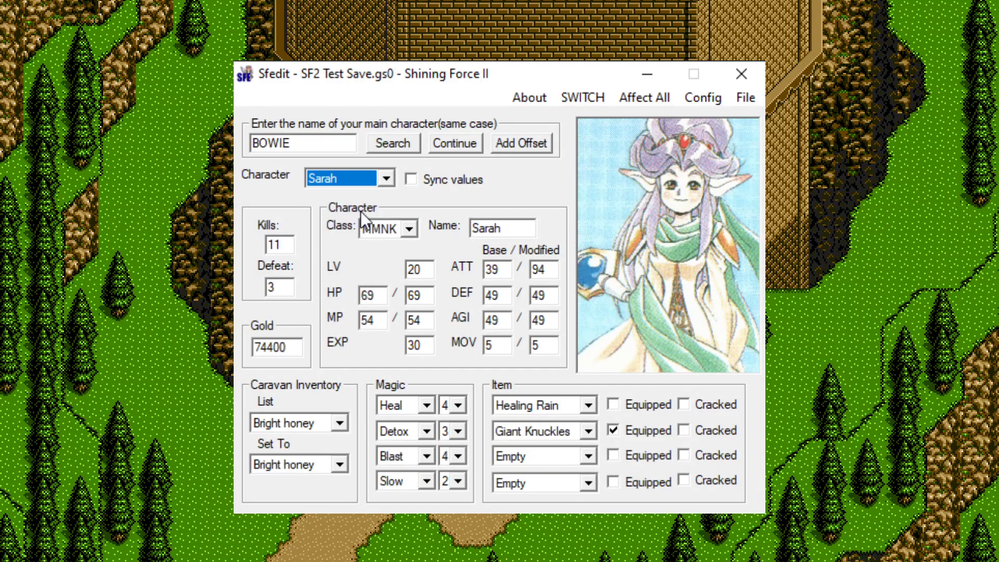
- Step through Kazin and the next party member to reach May's record
left_click(350, 178)
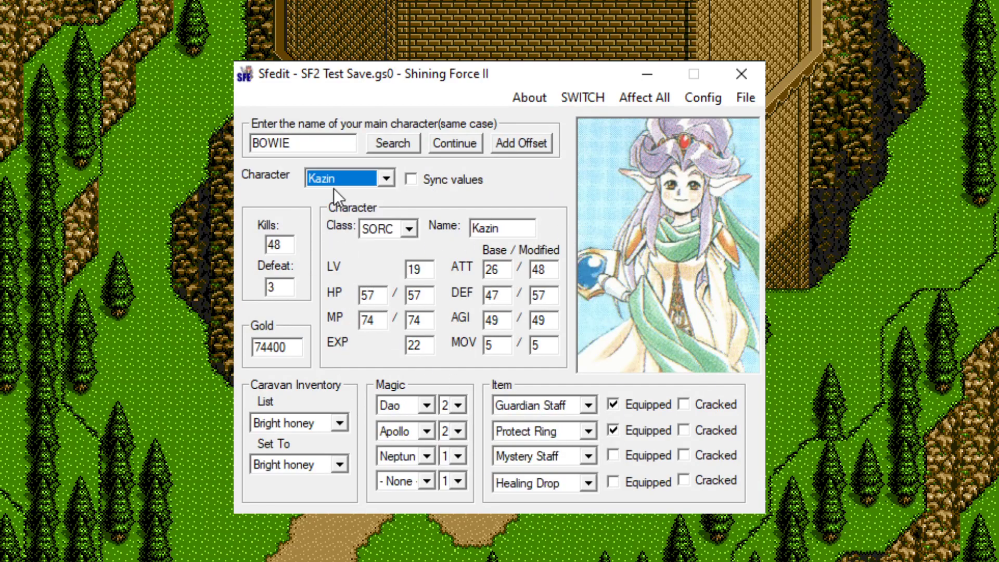
left_click(339, 178)
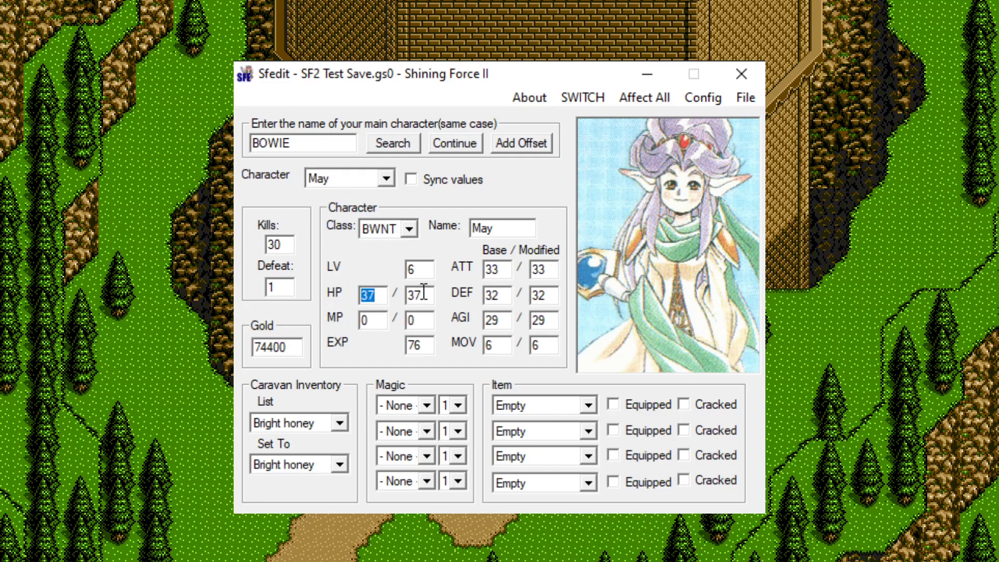
mouse_move(398, 298)
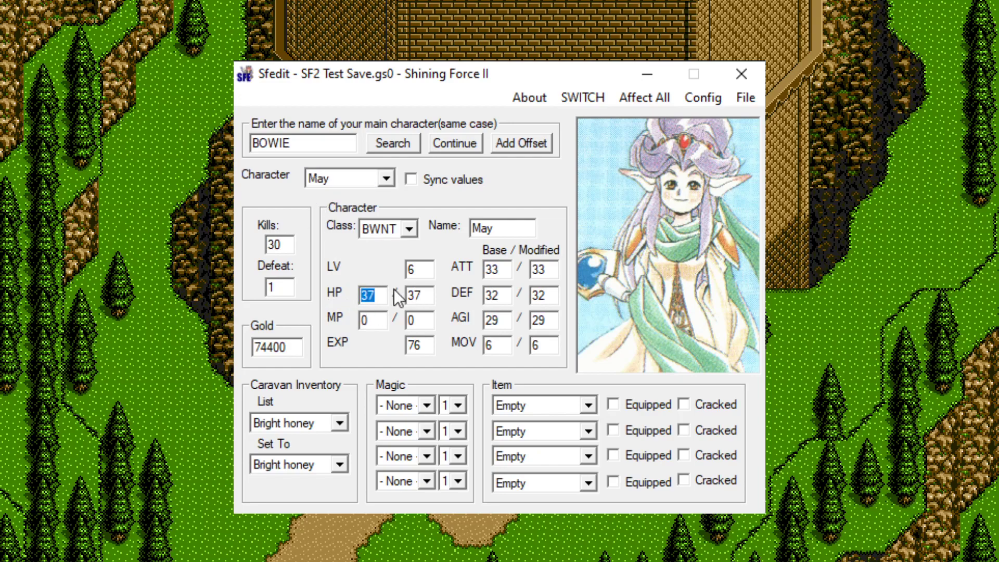
- Give May 50/50 HP, 0 defeats and an equipped Mystery Staff in her first item slot
type("50")
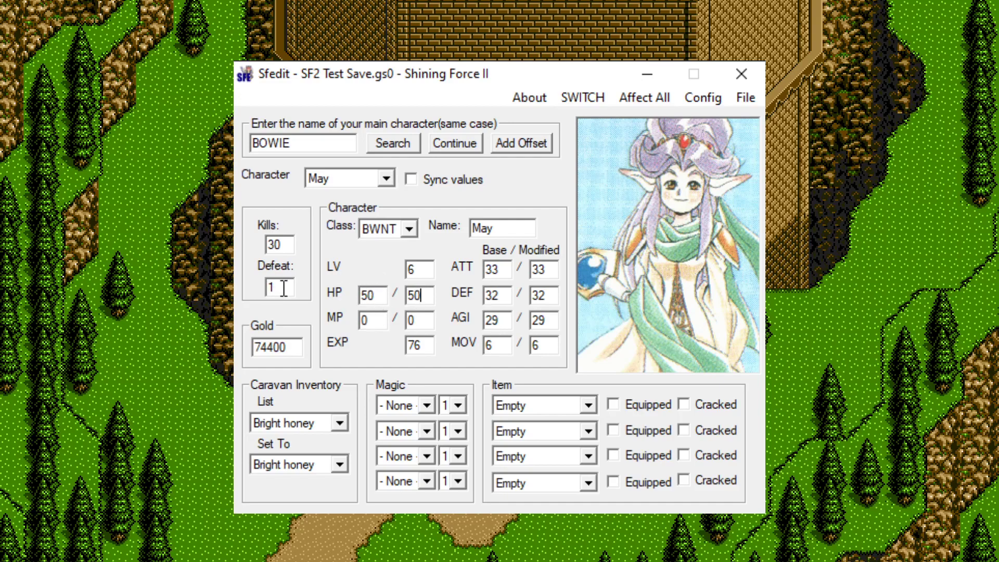
type("0")
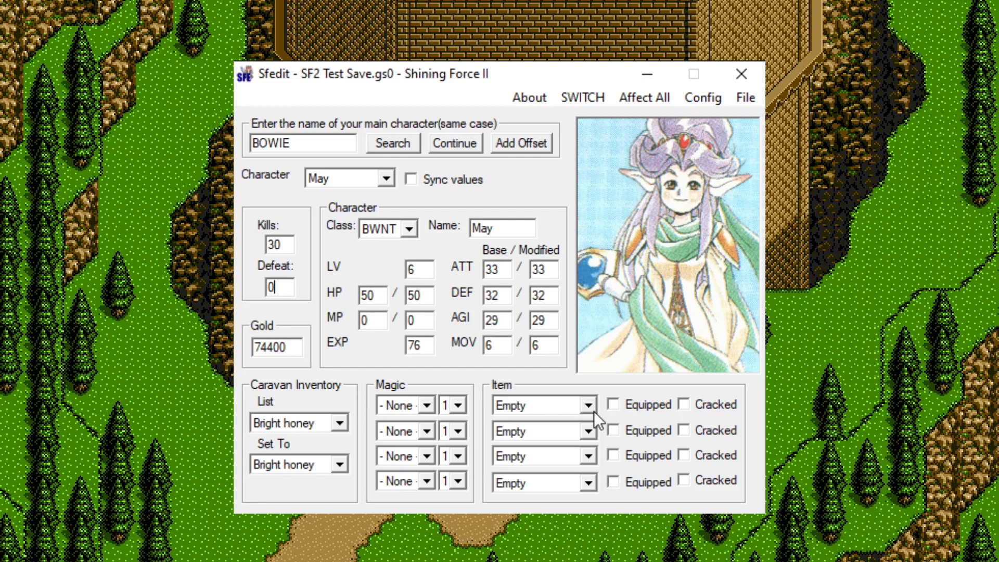
left_click(586, 405)
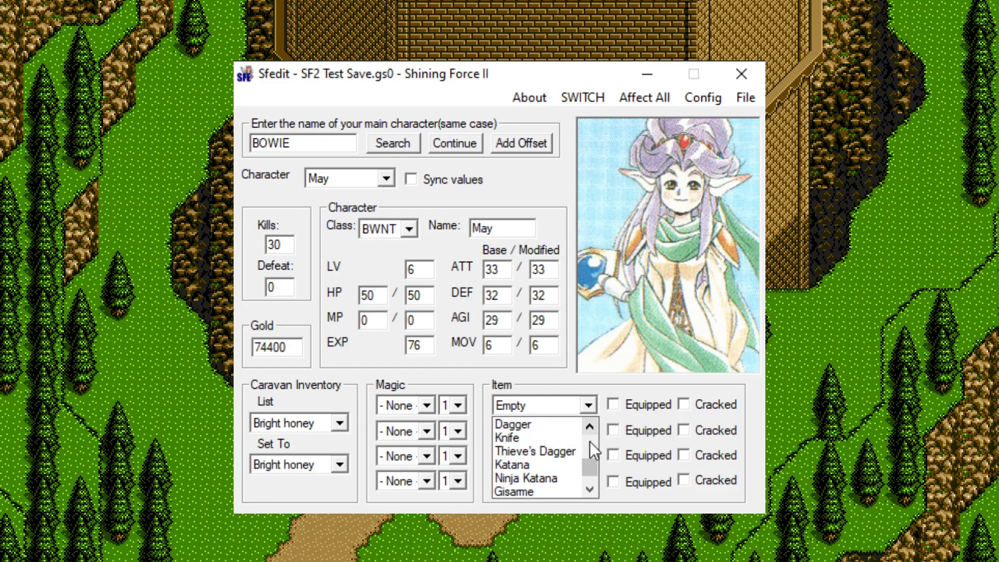
left_click(535, 404)
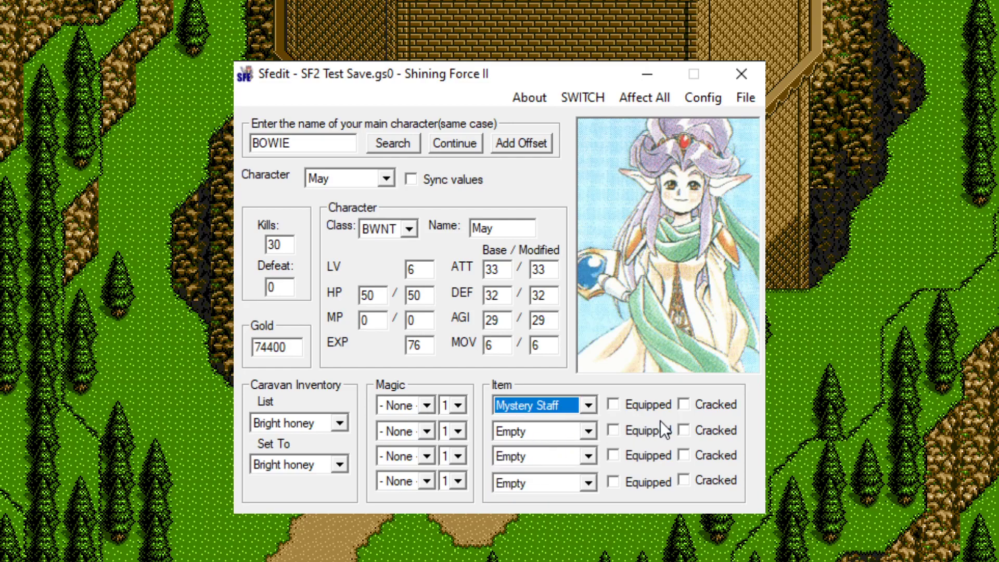
left_click(612, 404)
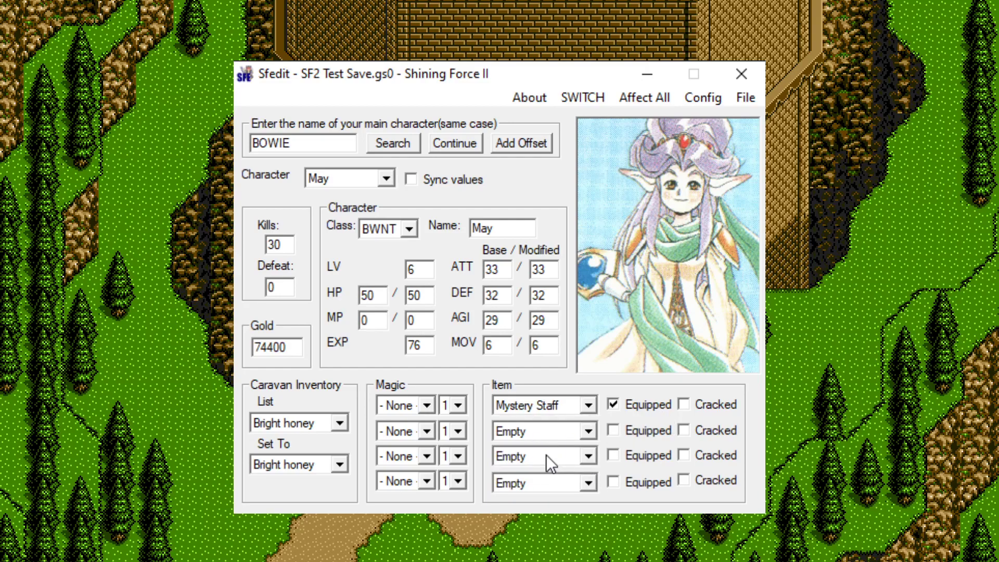
mouse_move(611, 427)
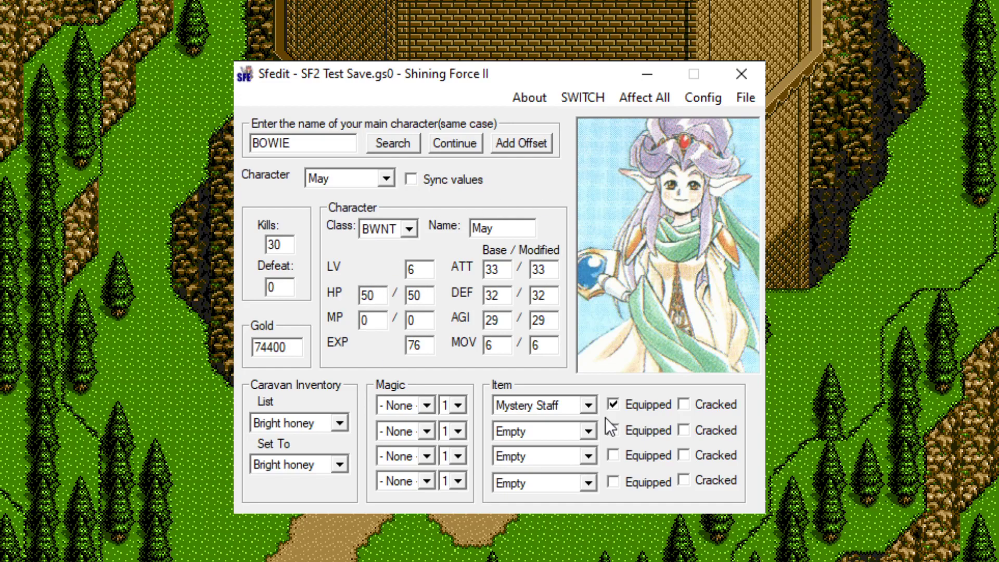
left_click(424, 404)
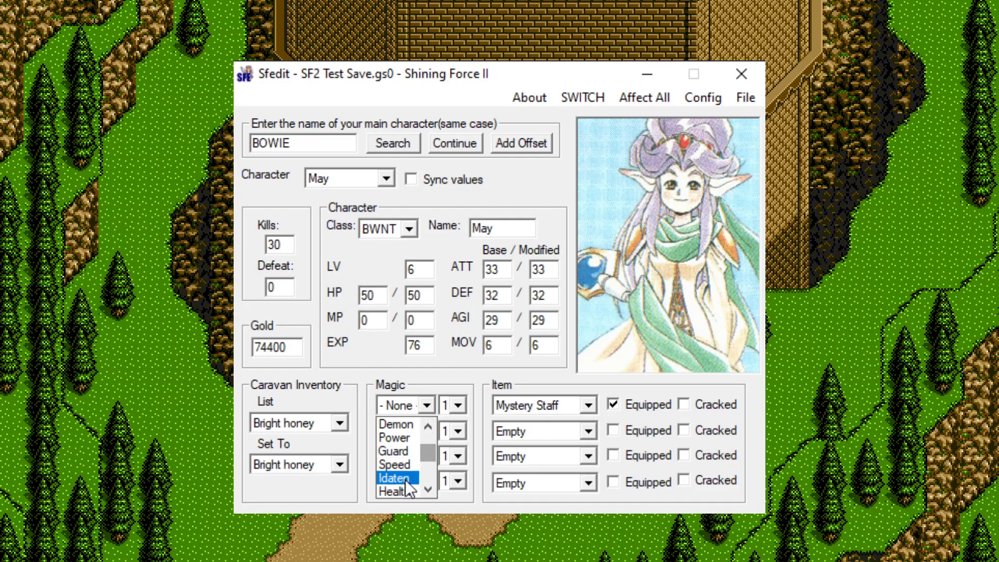
- Teach May Katon at level 3 and return her first item slot to Empty, unequipped
scroll("down", 3)
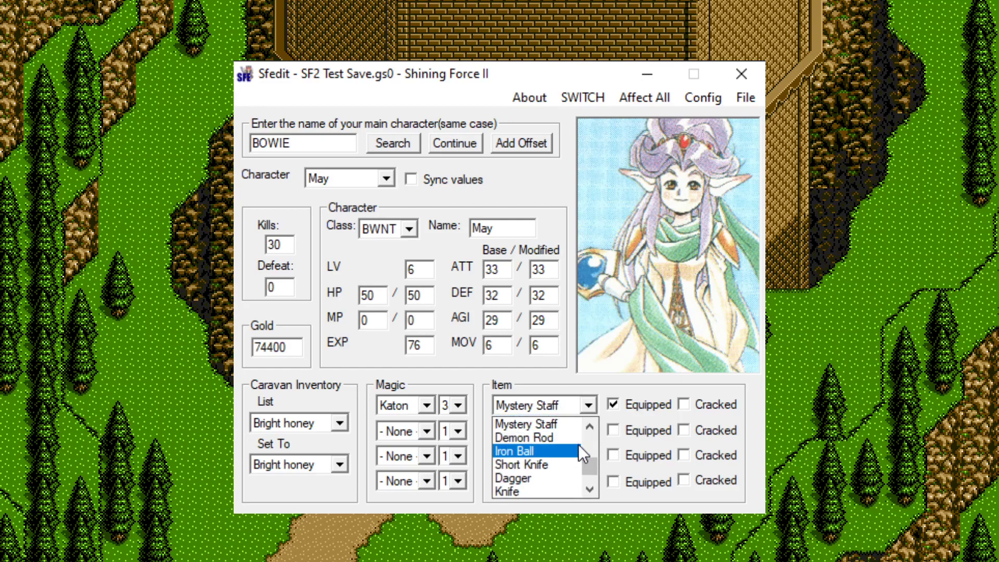
left_click(537, 450)
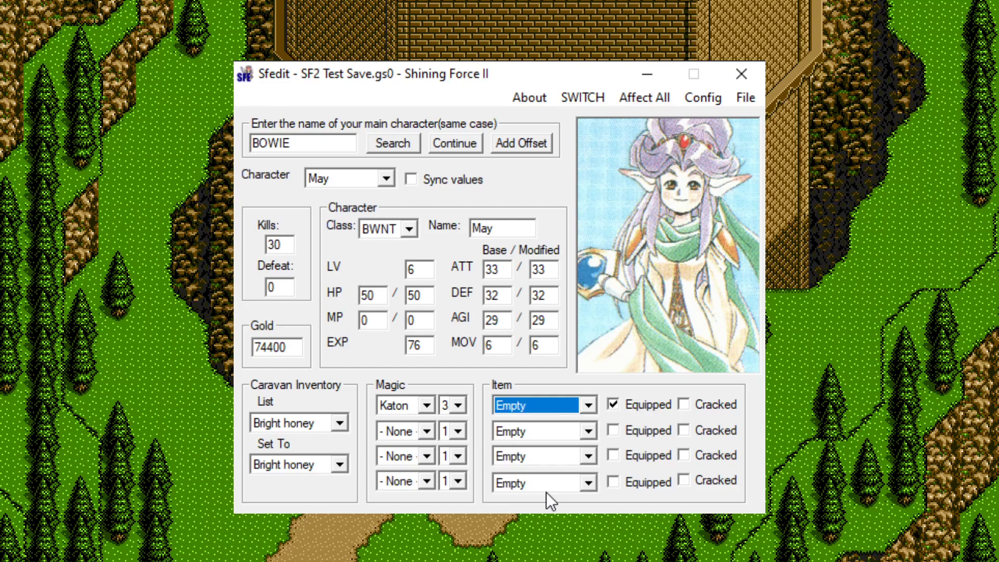
left_click(612, 404)
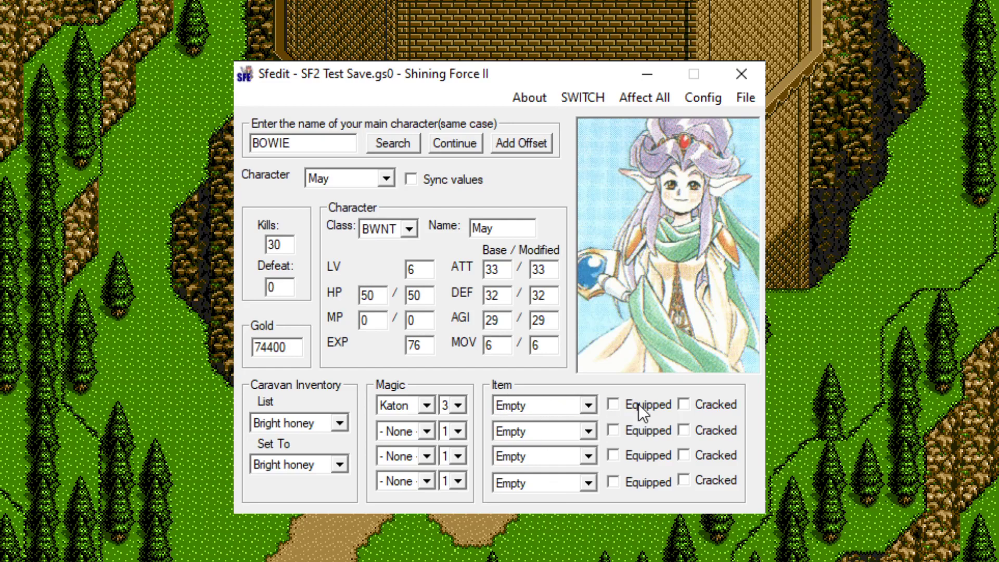
mouse_move(532, 411)
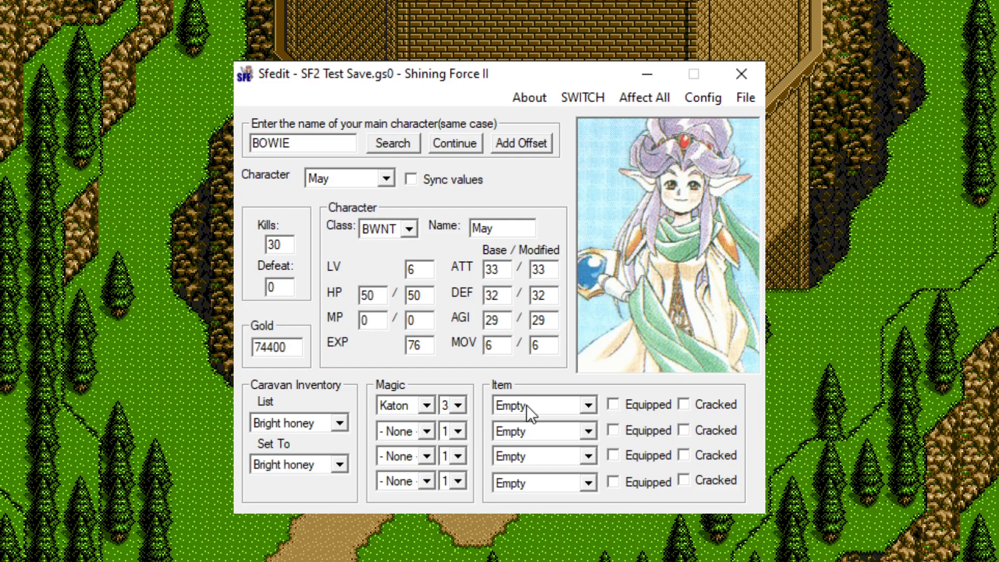
mouse_move(611, 406)
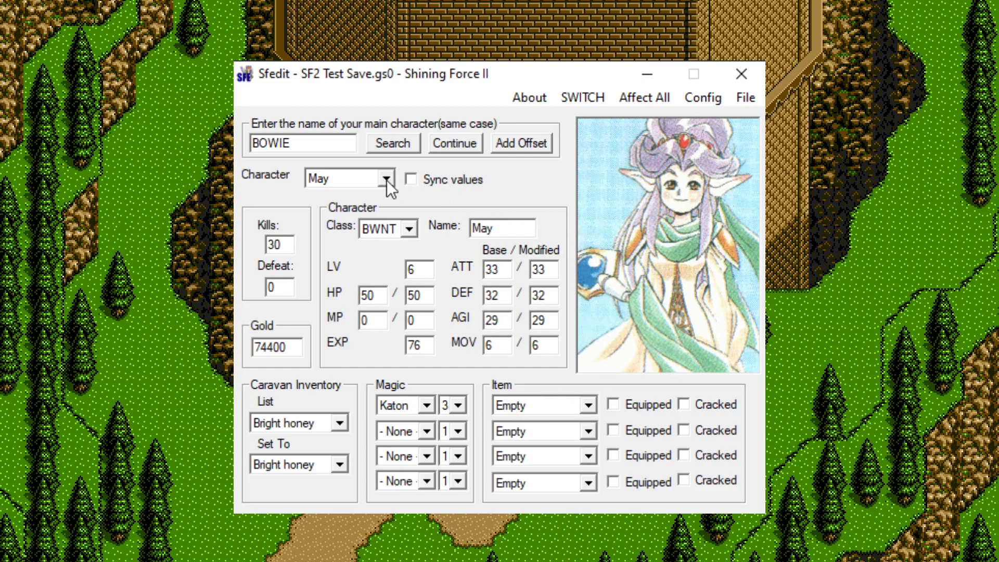
- Select Lemon from the Character list and begin changing his Dark Sword slot
left_click(385, 178)
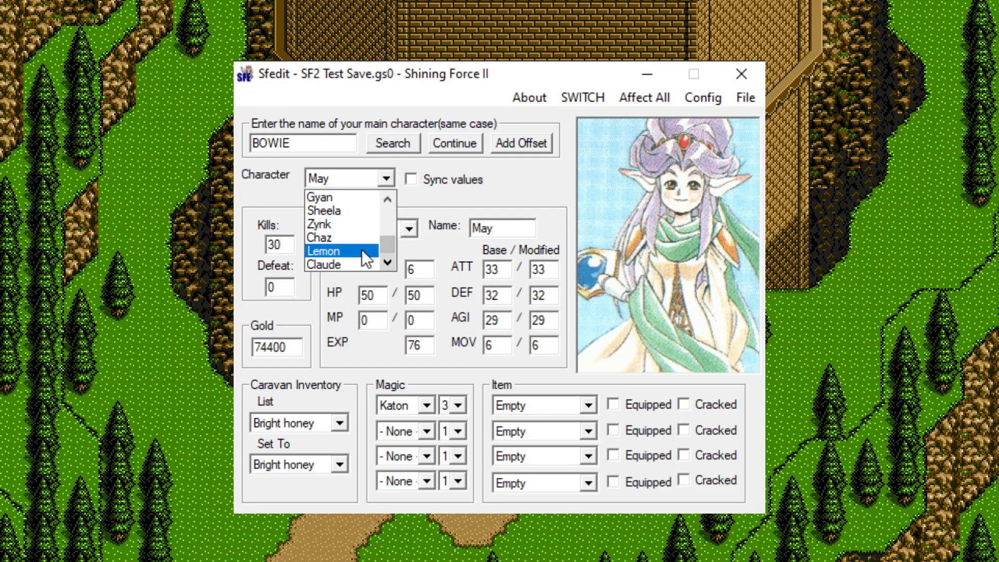
left_click(324, 251)
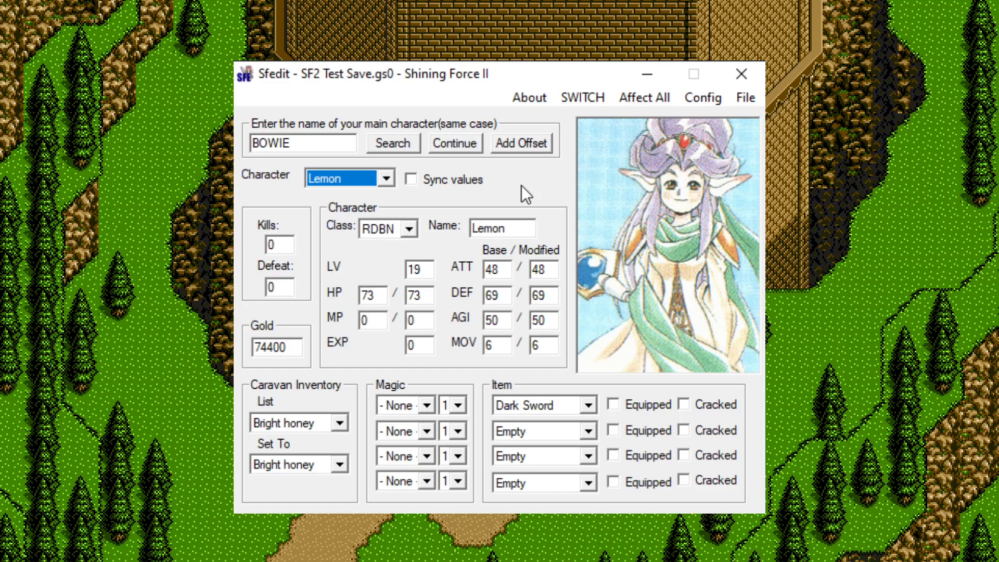
left_click(587, 404)
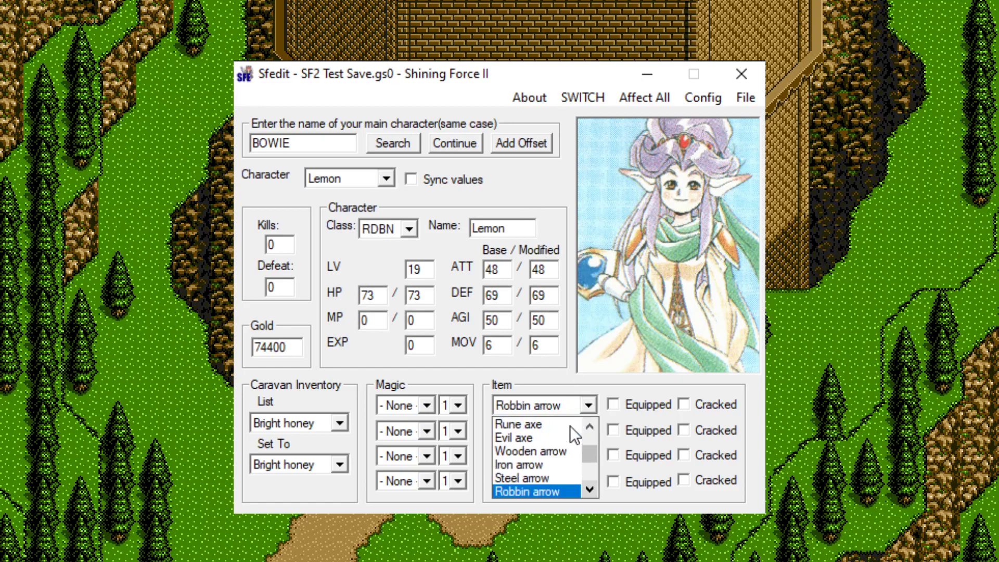
- Put an equipped Rune axe in Lemon's first item slot, replacing the Dark Sword
left_click(517, 424)
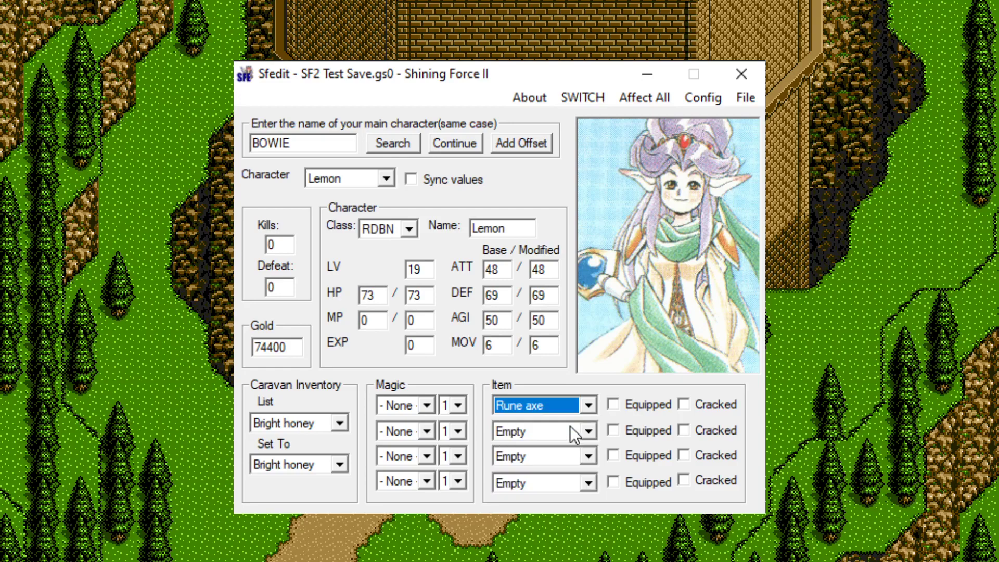
left_click(612, 403)
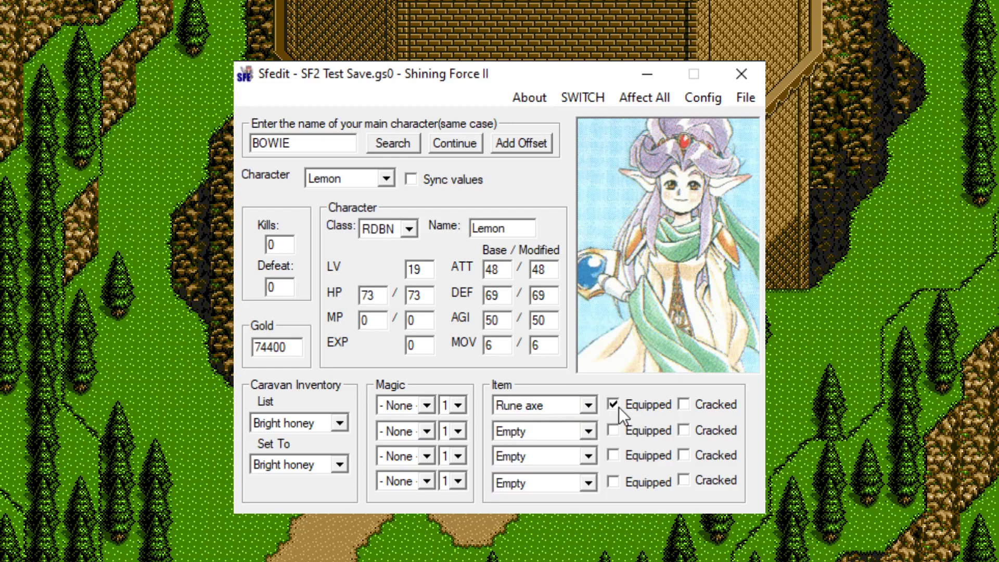
mouse_move(646, 411)
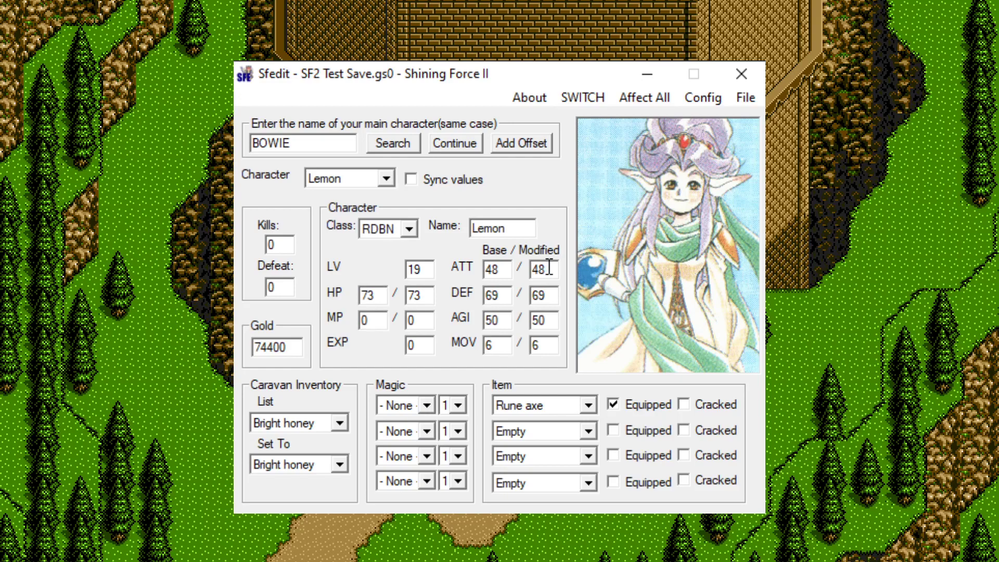
mouse_move(540, 196)
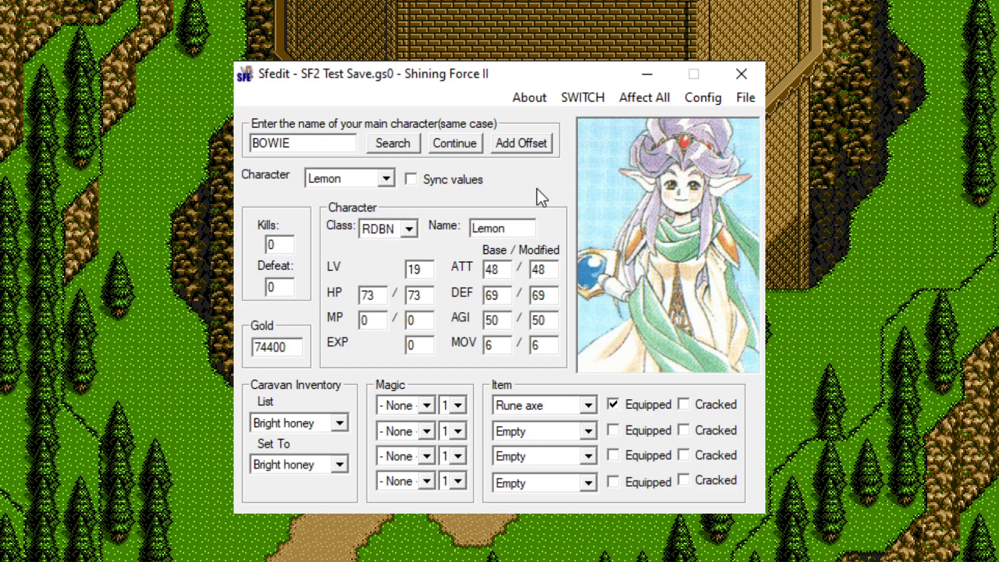